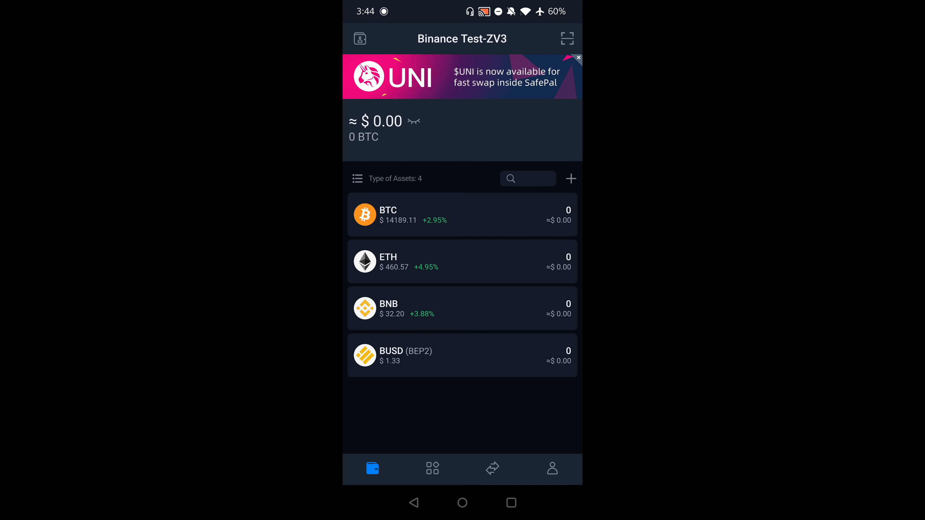
# Open the Binance exchange account from the SafePal home, showing the BNB/BUSD spot markets.
pyautogui.click(432, 468)
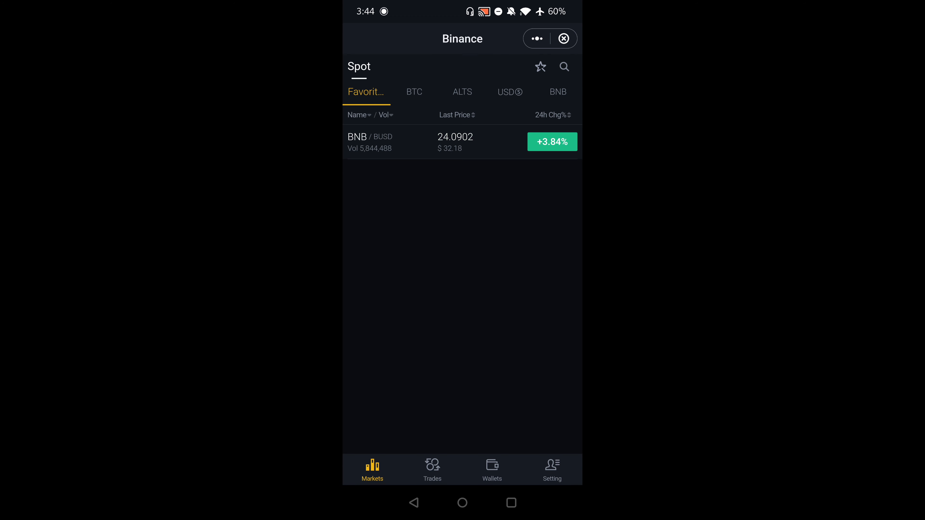
# Switch to the Binance wallets overview showing the 100 BUSD balance.
pyautogui.click(491, 469)
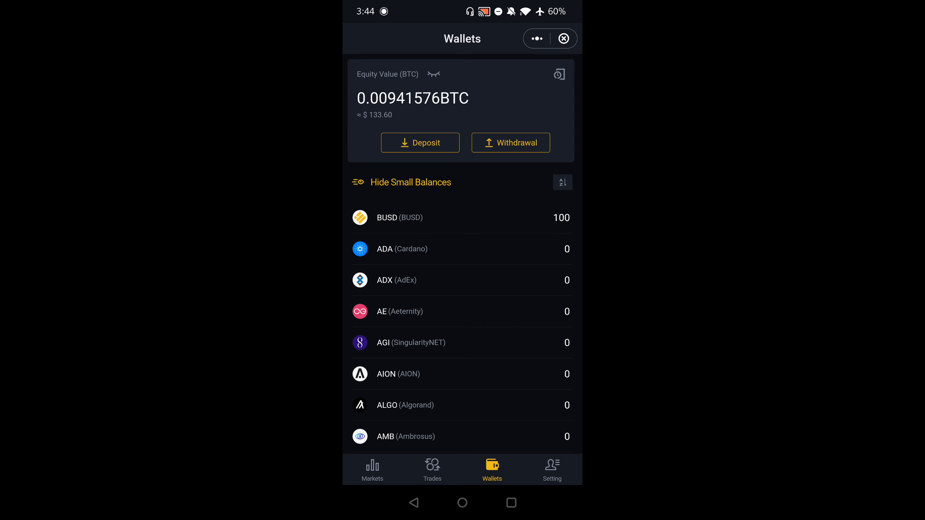
# Go to the BNB/BUSD spot trading screen via the Trades tab.
pyautogui.click(462, 217)
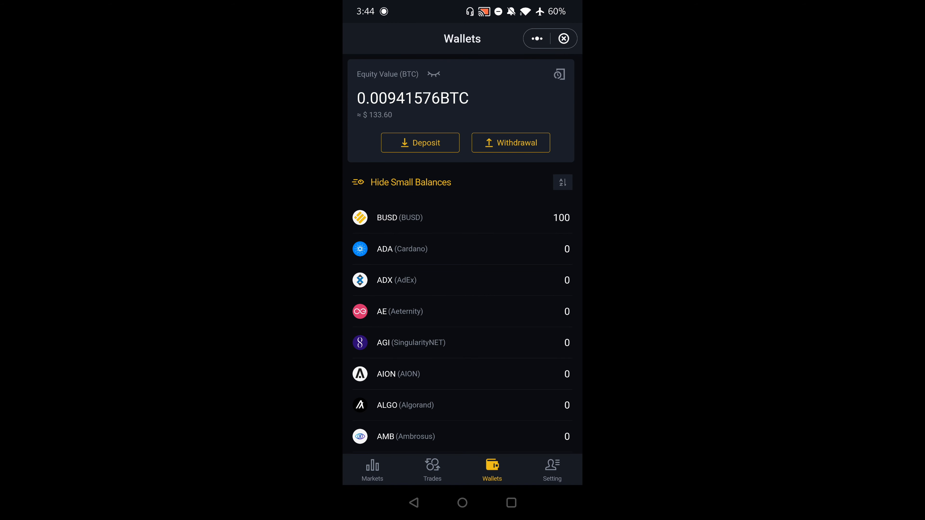
pyautogui.click(372, 468)
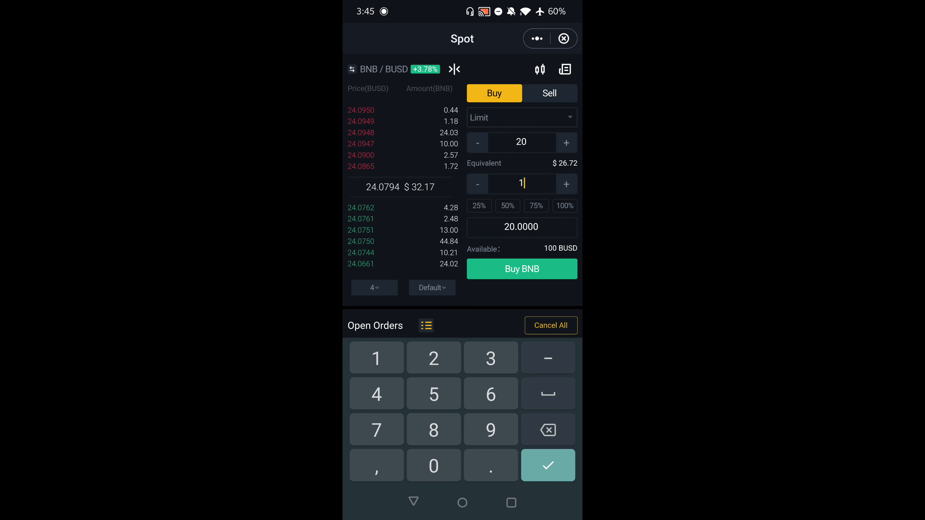
# Place a limit buy order for 1 BNB at 20 BUSD, leaving 80 BUSD available.
pyautogui.click(547, 465)
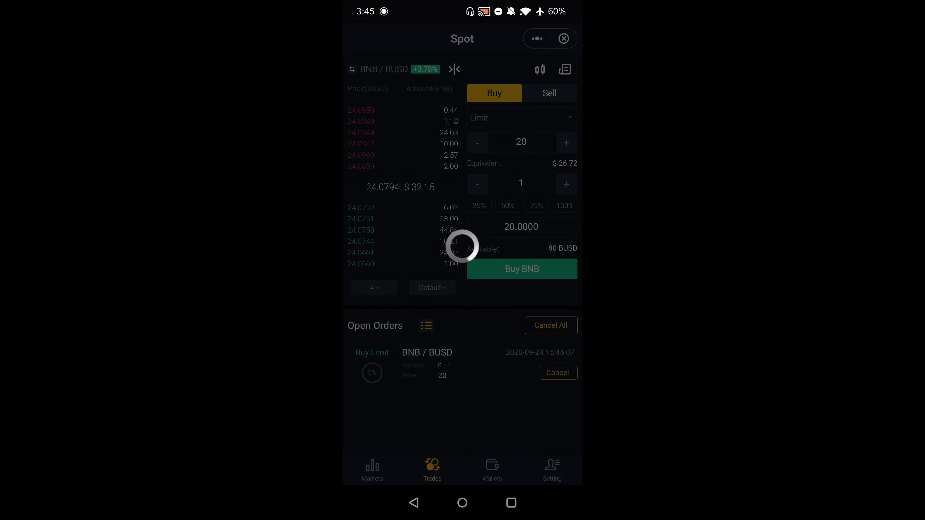
pyautogui.click(520, 269)
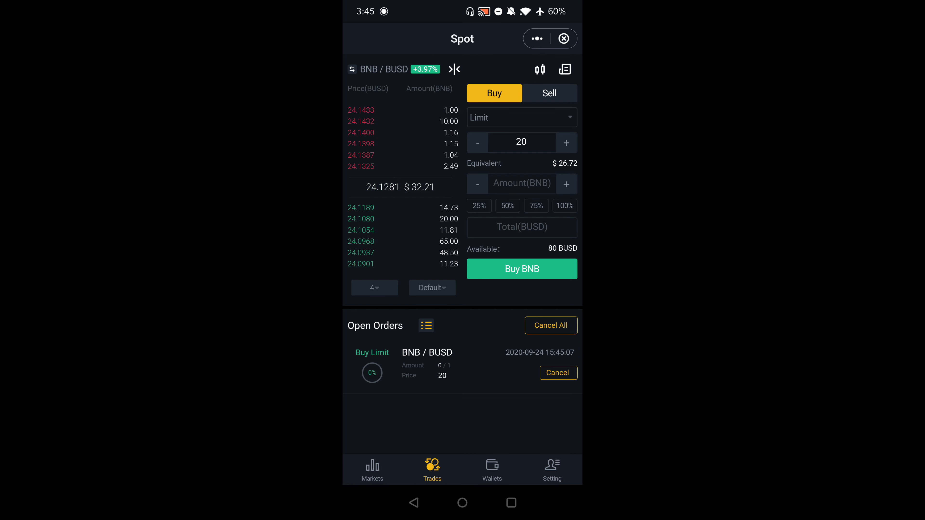
# Cancel the limit order and buy 1 BNB at market price, leaving 75.8608 BUSD.
pyautogui.click(557, 372)
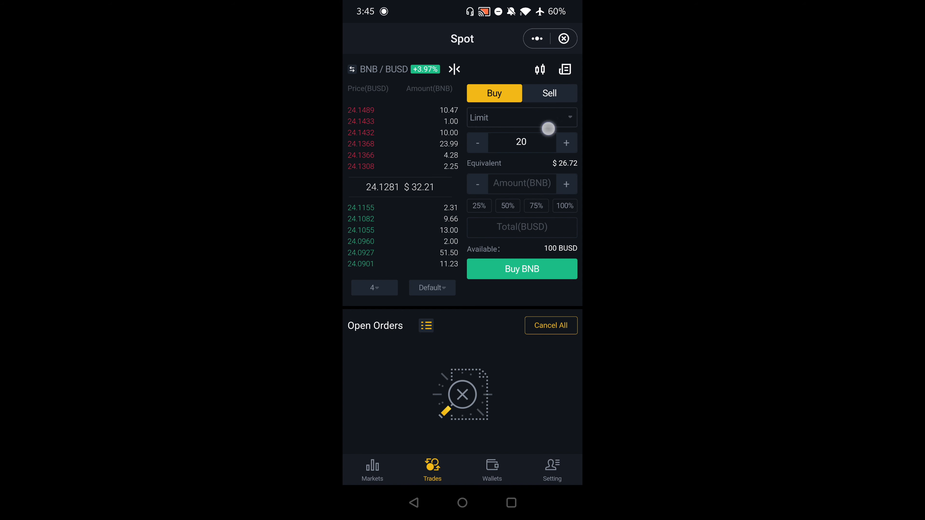
pyautogui.click(520, 117)
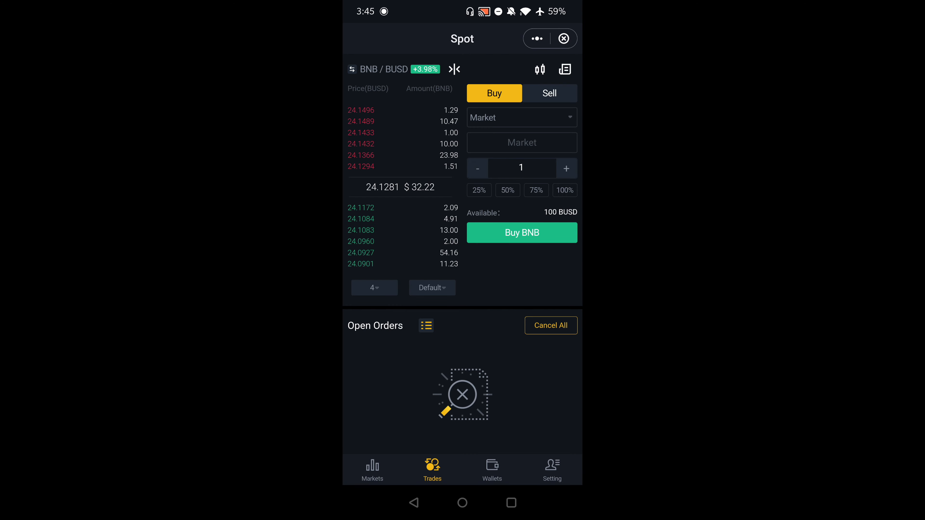
pyautogui.click(521, 232)
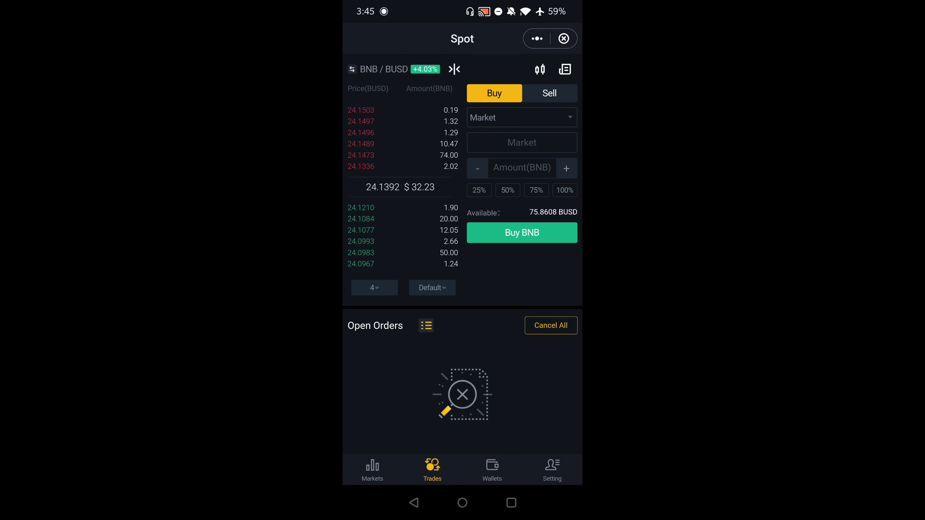
# Check the wallets showing 0.99925 BNB and 75.8608 BUSD, then return to markets.
pyautogui.click(491, 468)
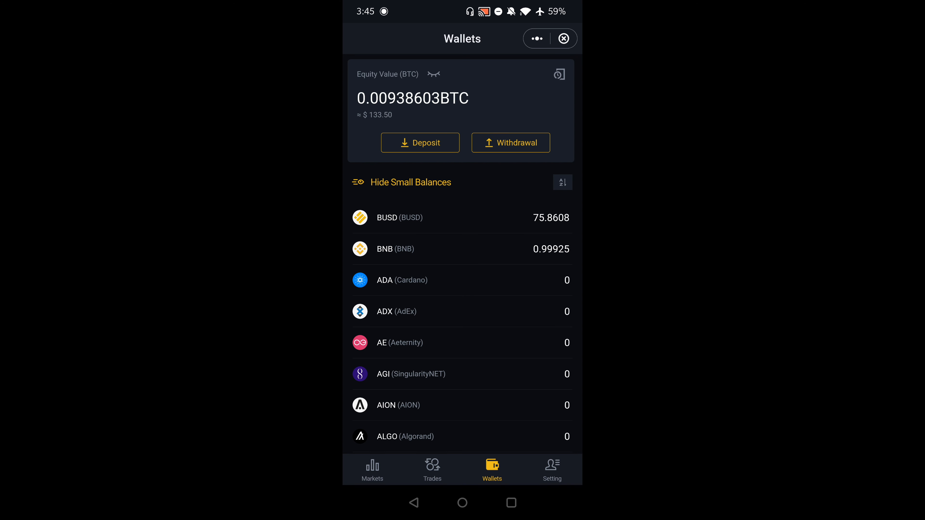
pyautogui.click(372, 466)
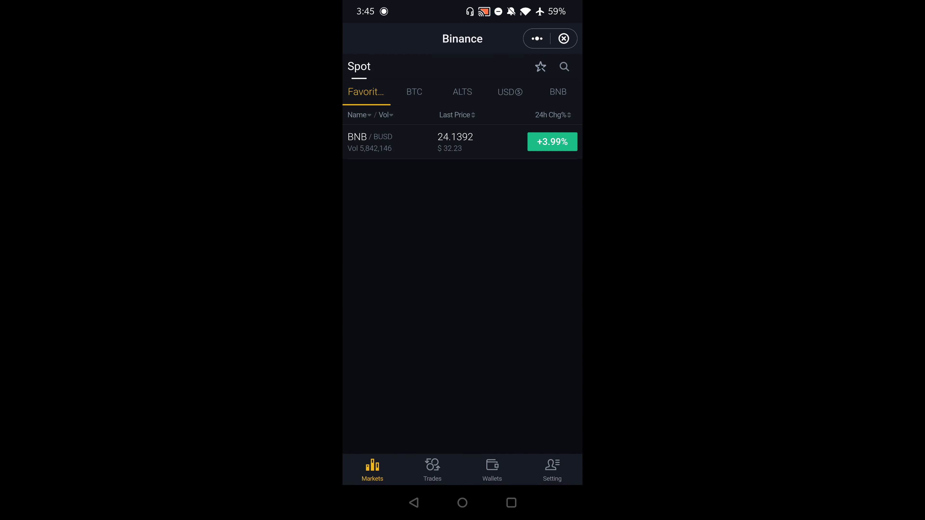